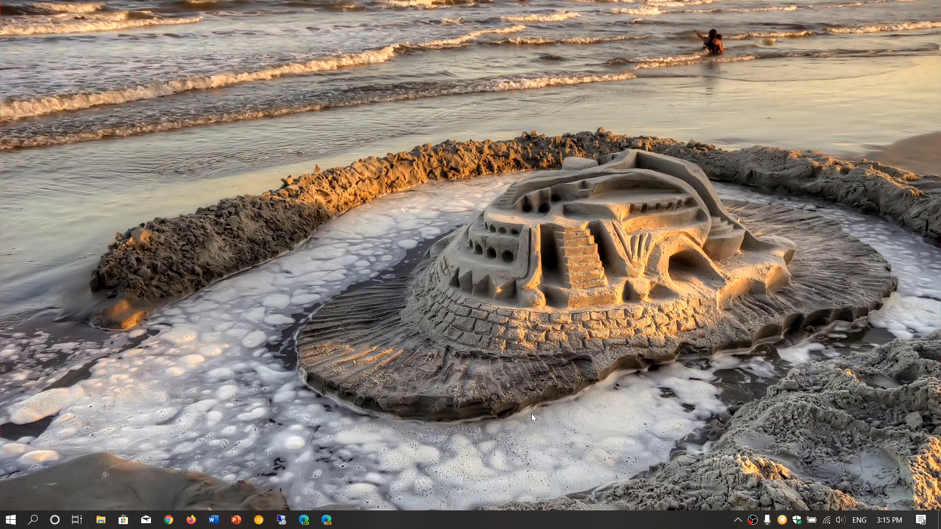
{"action": "mouse_move", "coordinate": [33, 521]}
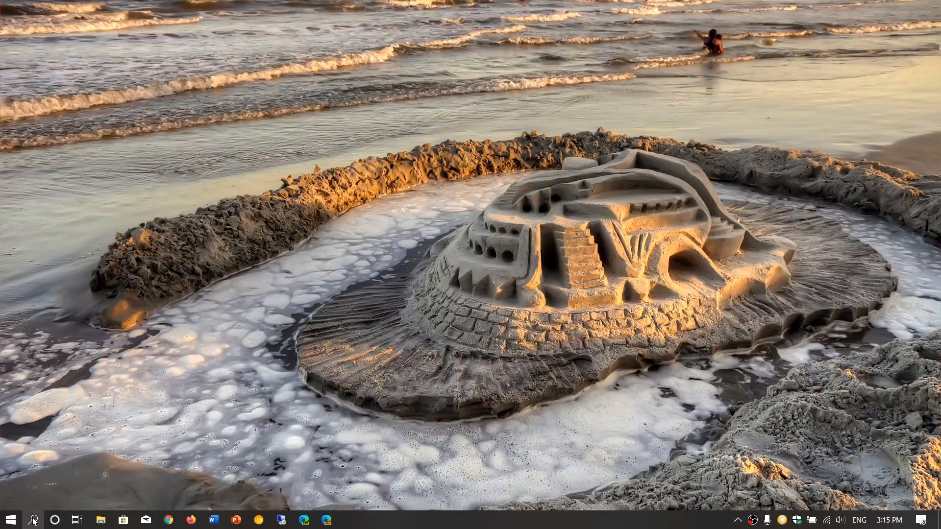
Run winver from the taskbar search to show Version 1909, OS Build 18363.476.
{"action": "type", "text": "win"}
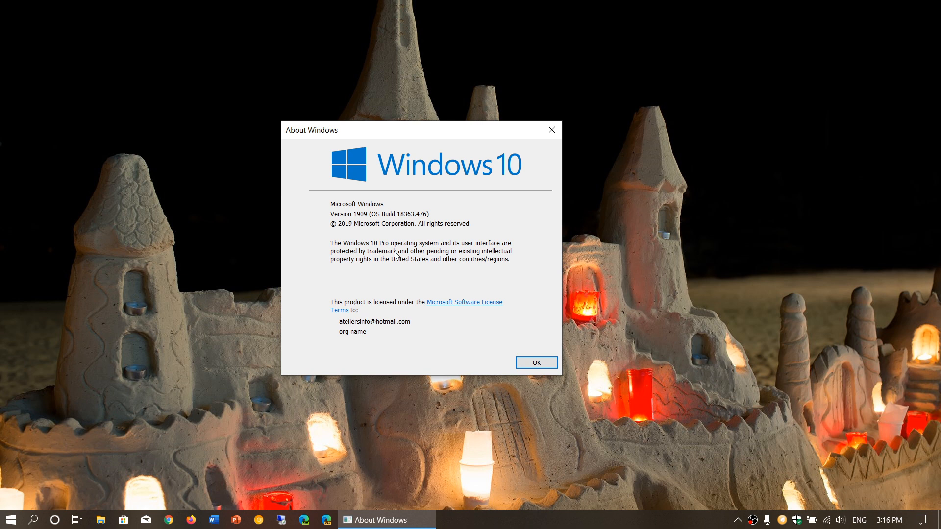
{"action": "mouse_move", "coordinate": [428, 208]}
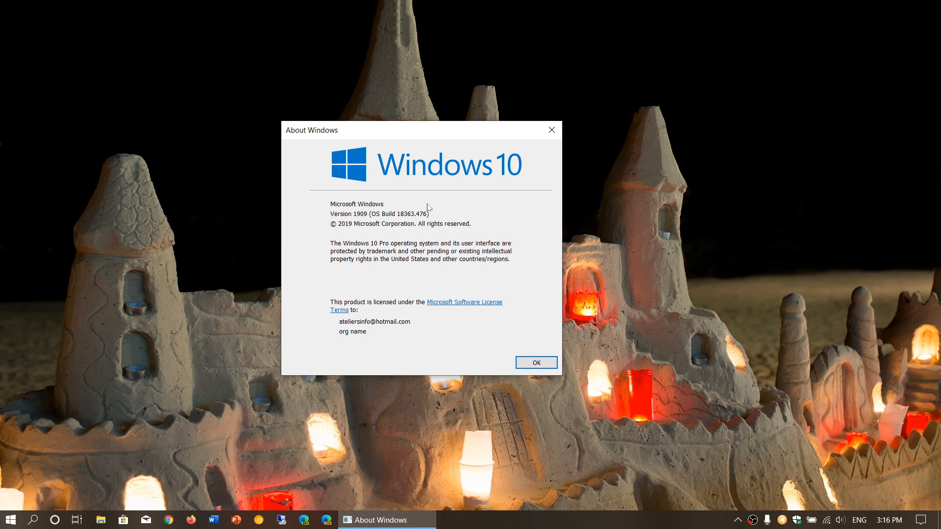
{"action": "mouse_move", "coordinate": [421, 222]}
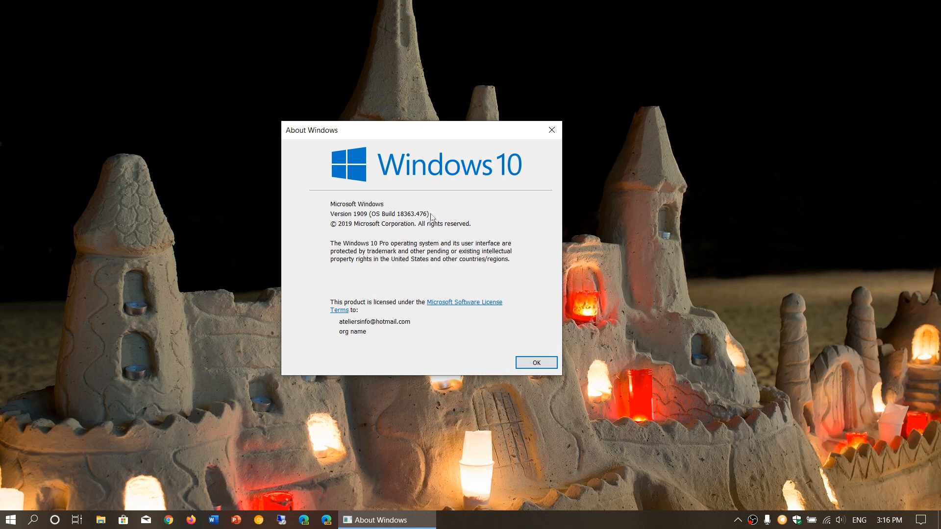
{"action": "mouse_move", "coordinate": [405, 219]}
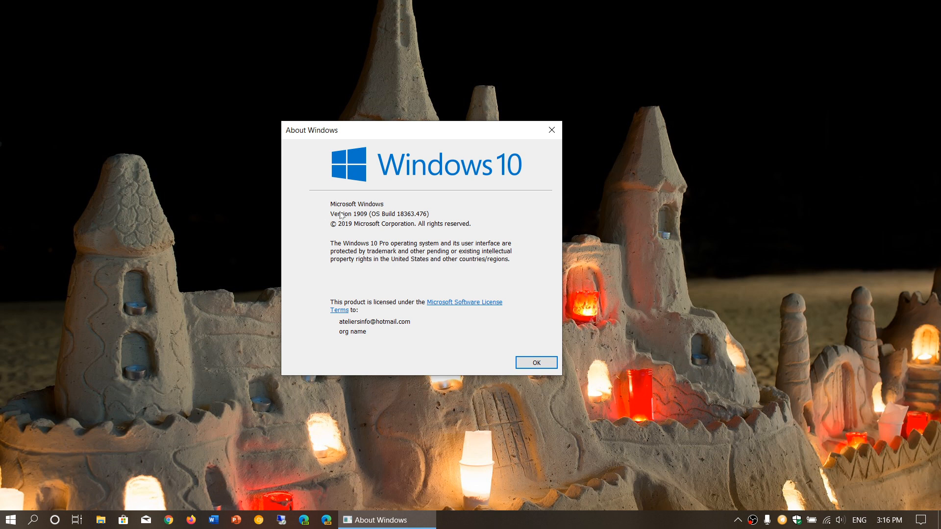
{"action": "mouse_move", "coordinate": [440, 249]}
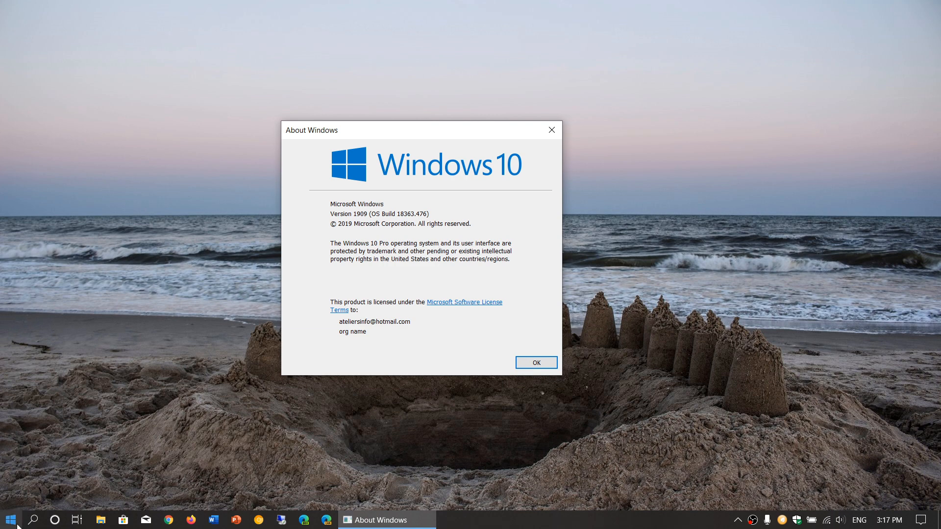
Open the Start menu app list and the Action Center over the About Windows dialog.
{"action": "left_click", "coordinate": [10, 520]}
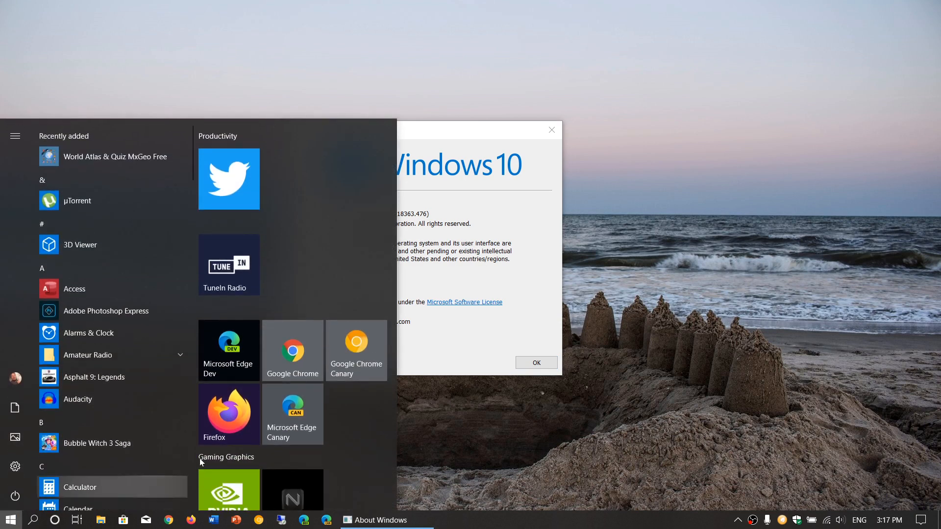
{"action": "mouse_move", "coordinate": [856, 400]}
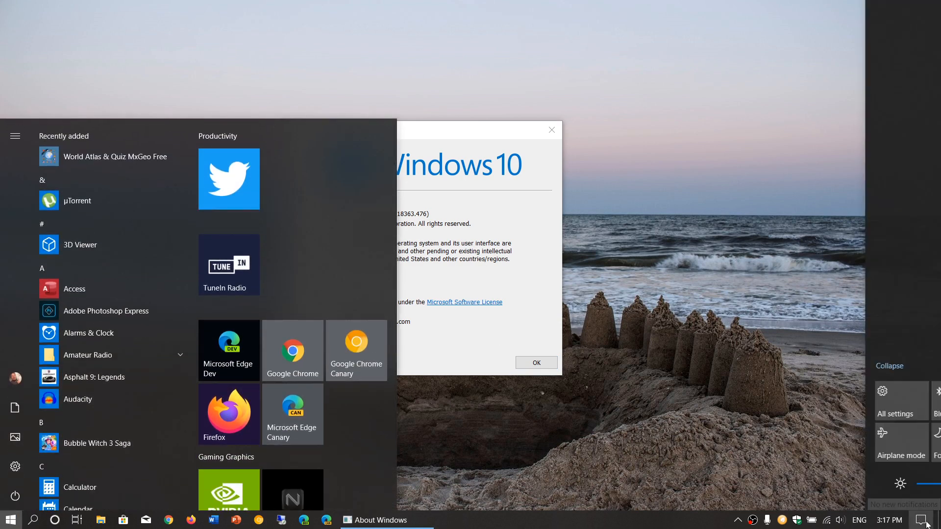
{"action": "left_click", "coordinate": [933, 520]}
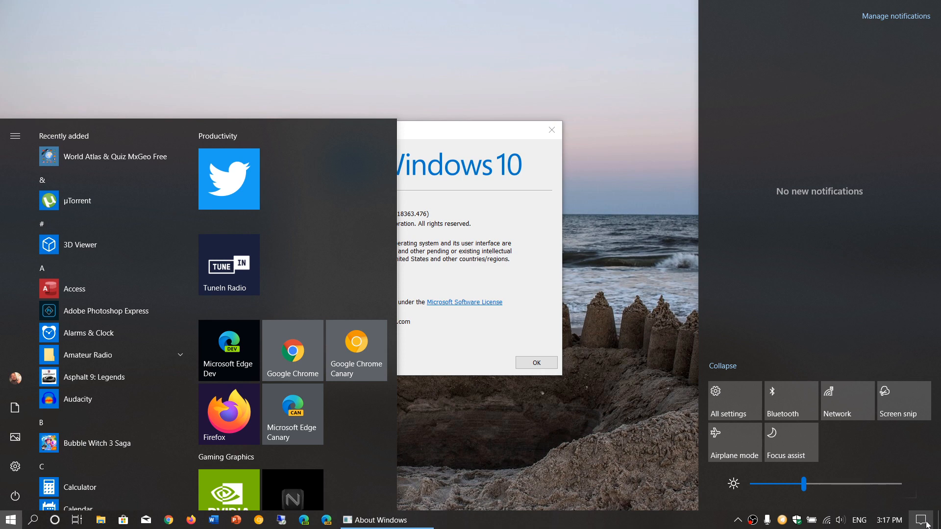
{"action": "mouse_move", "coordinate": [471, 130]}
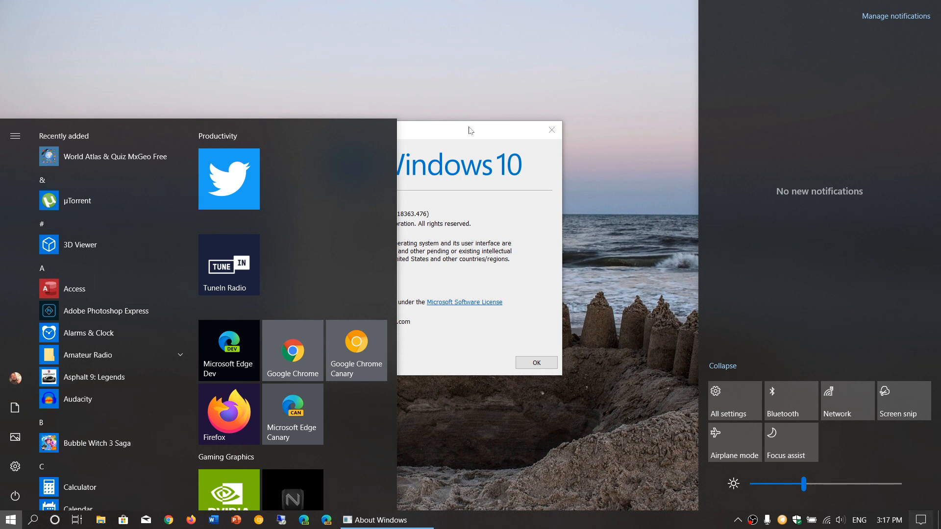